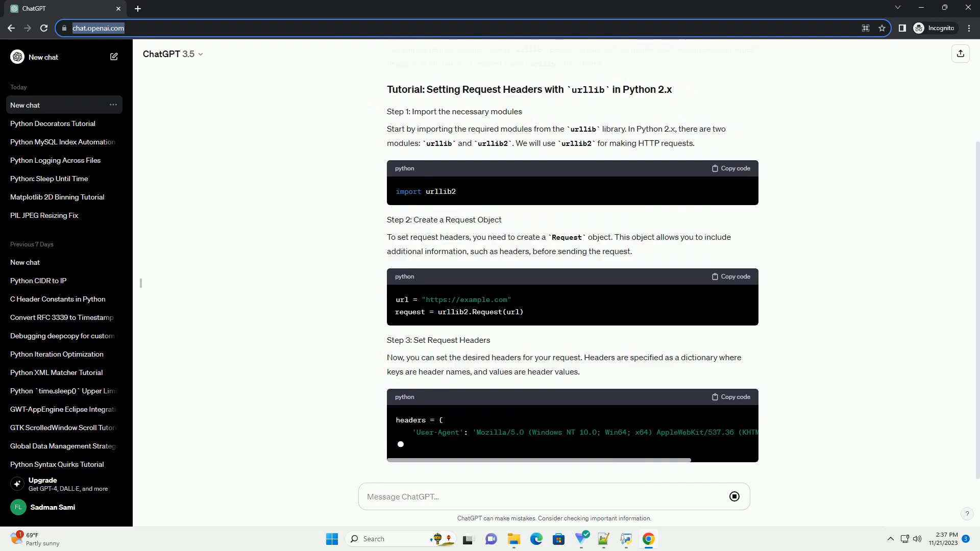
{"action": "scroll", "scroll_direction": "down", "scroll_amount": 3}
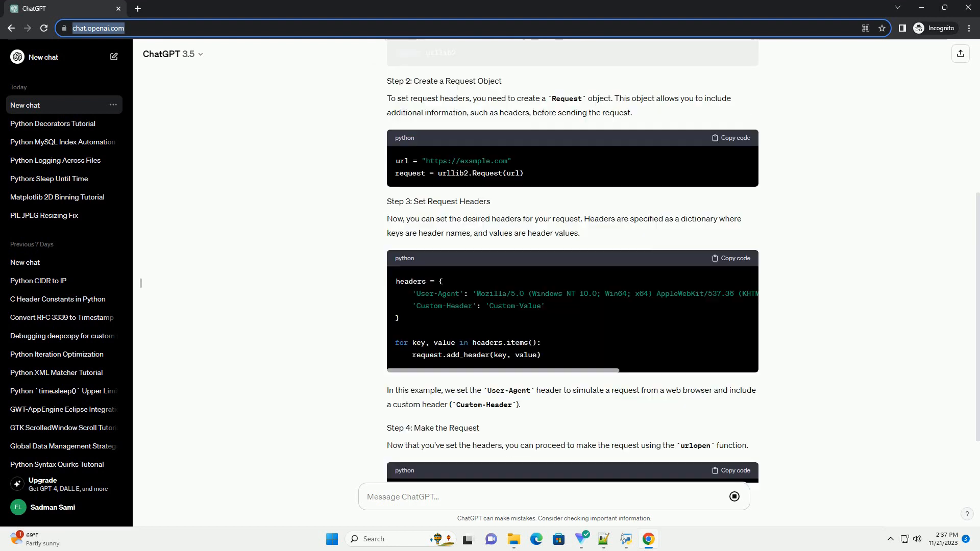
{"action": "scroll", "scroll_direction": "down", "scroll_amount": 3}
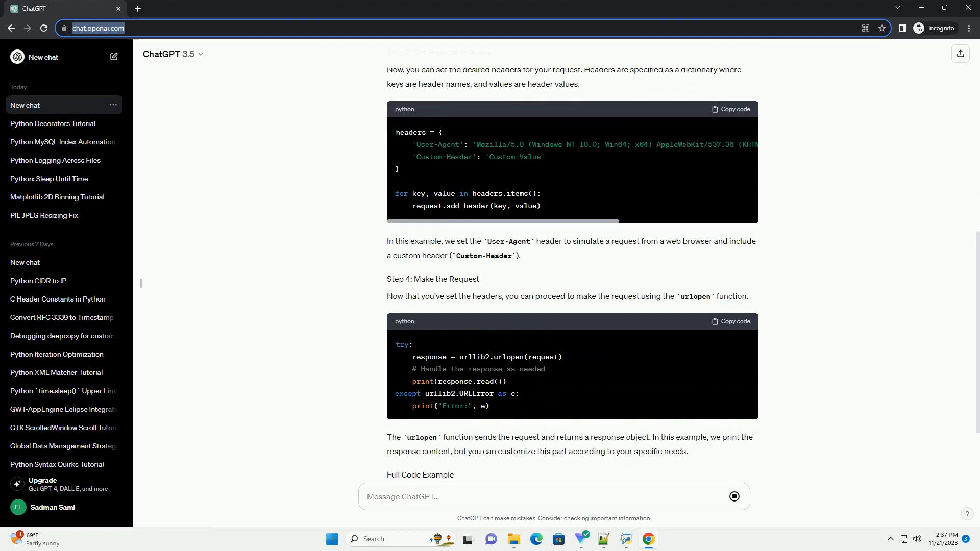
{"action": "scroll", "scroll_direction": "down", "scroll_amount": 3}
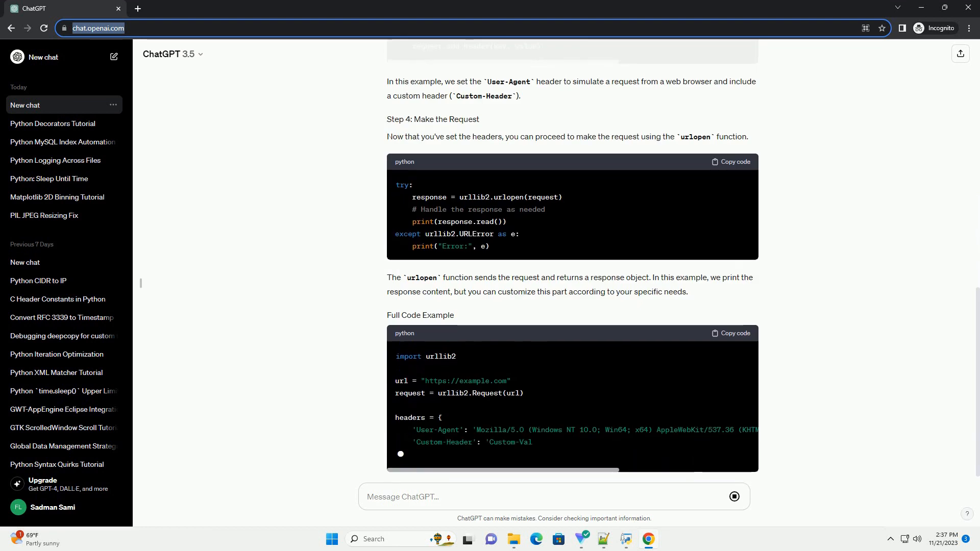
{"action": "scroll", "scroll_direction": "down", "scroll_amount": 3}
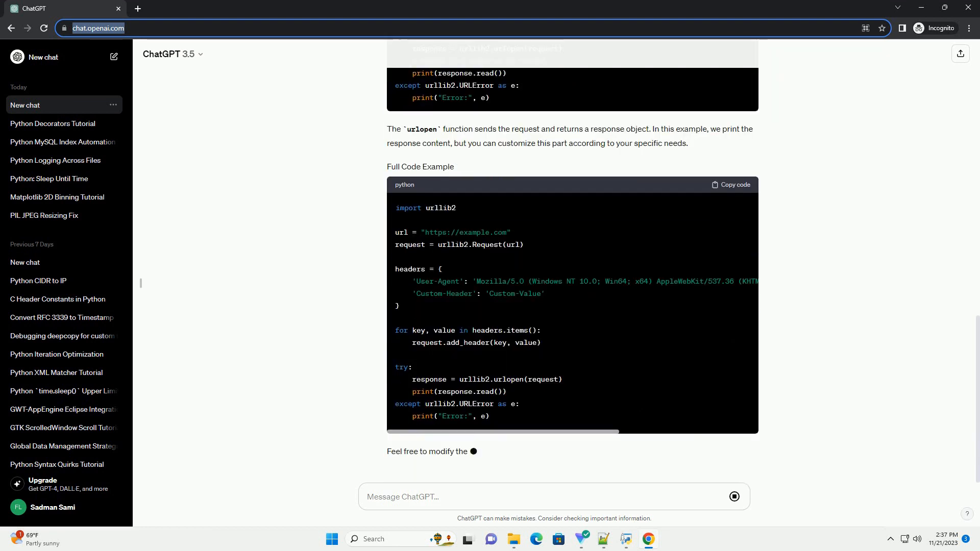